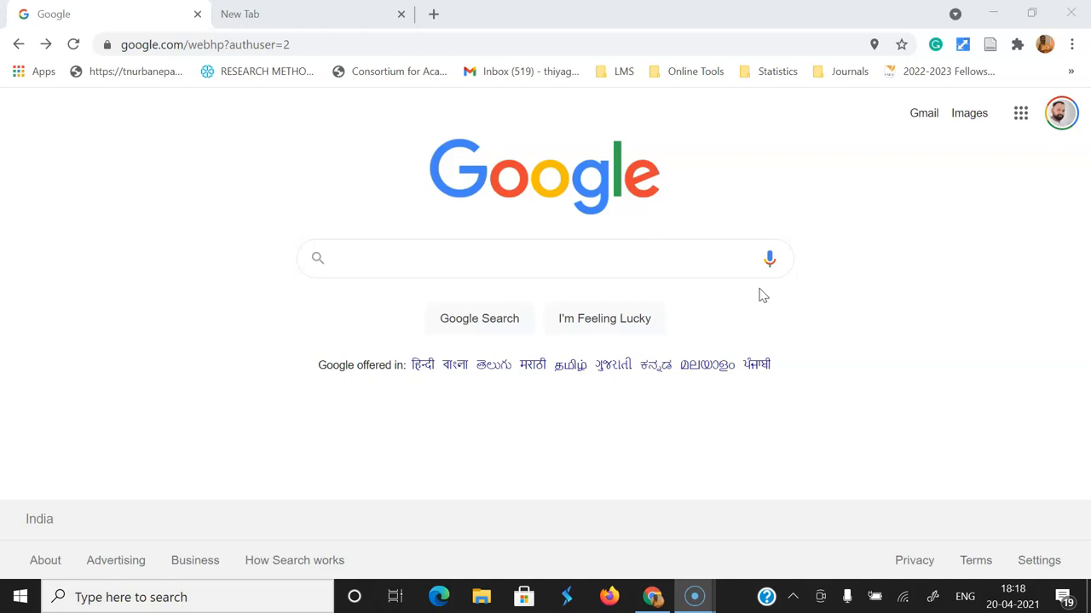
mouse_move(479, 318)
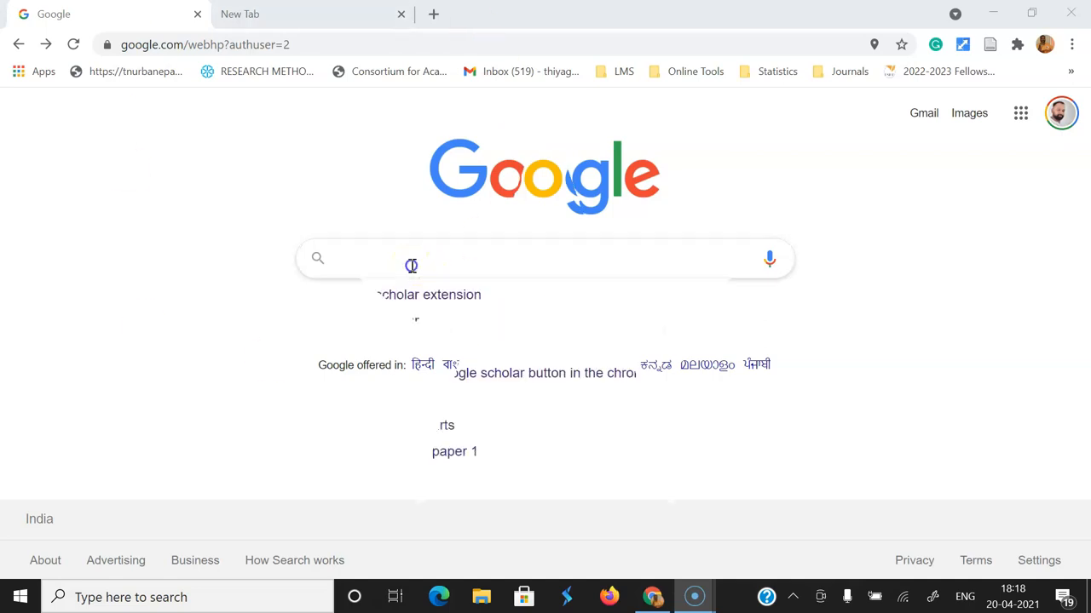
Run a Google search for 'google scholar extension' from the search box
click(413, 259)
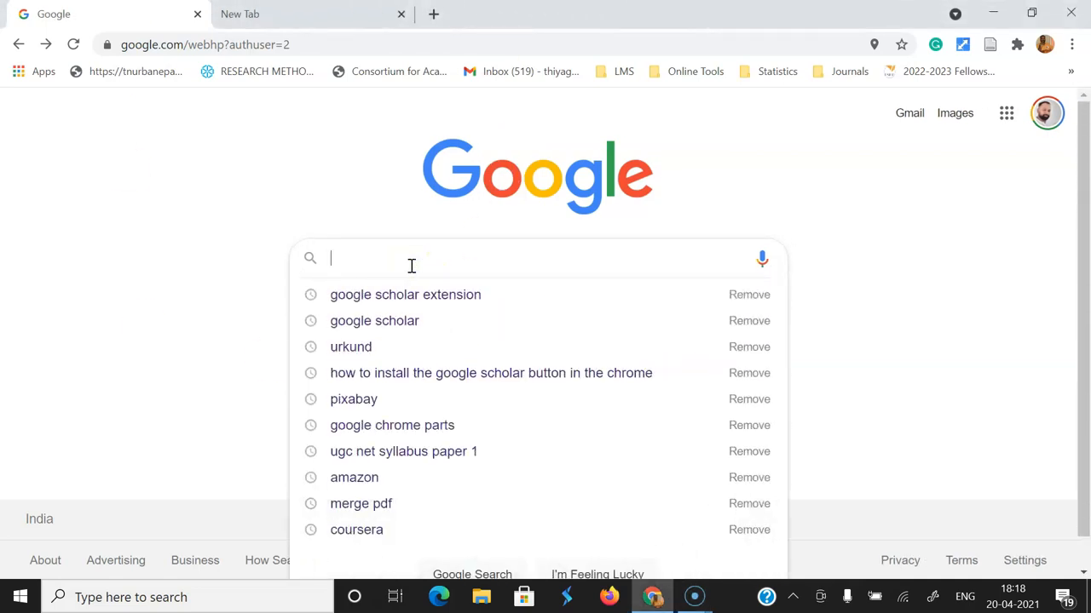
text(google scholar exte)
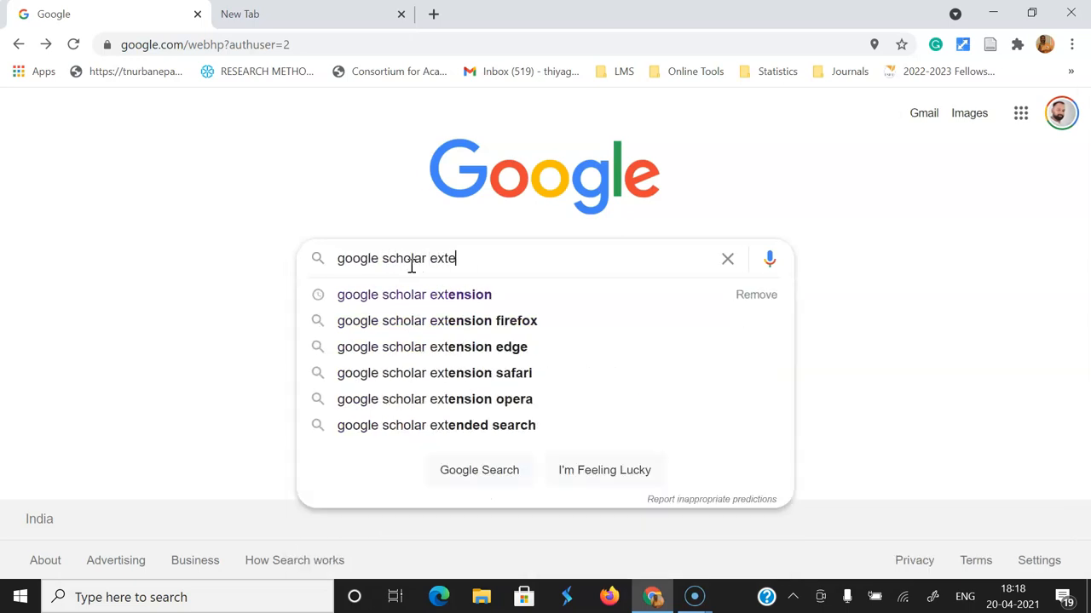
text(nsion)
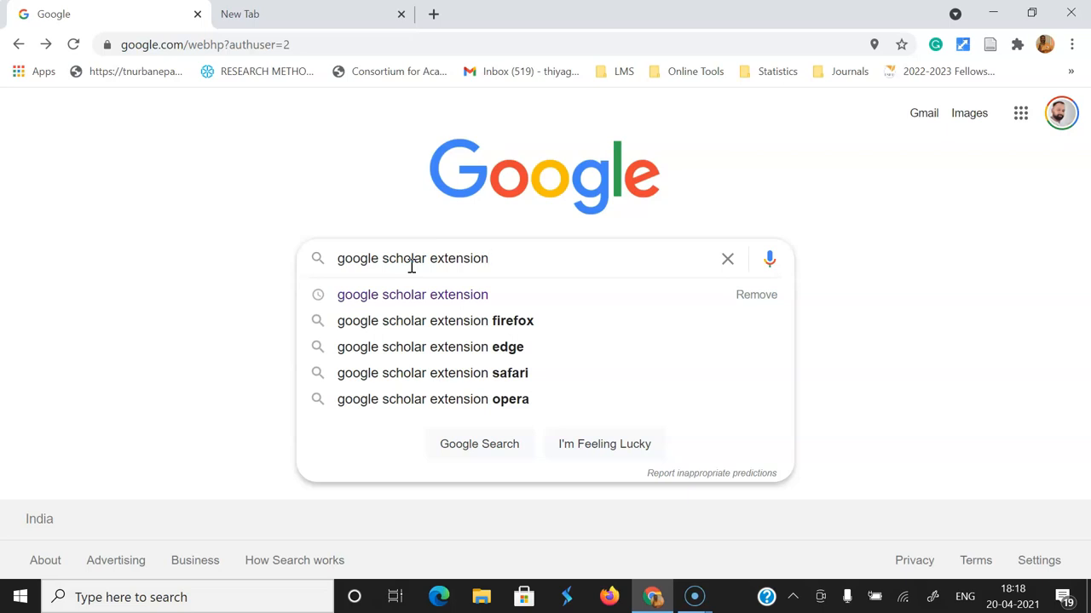
click(413, 294)
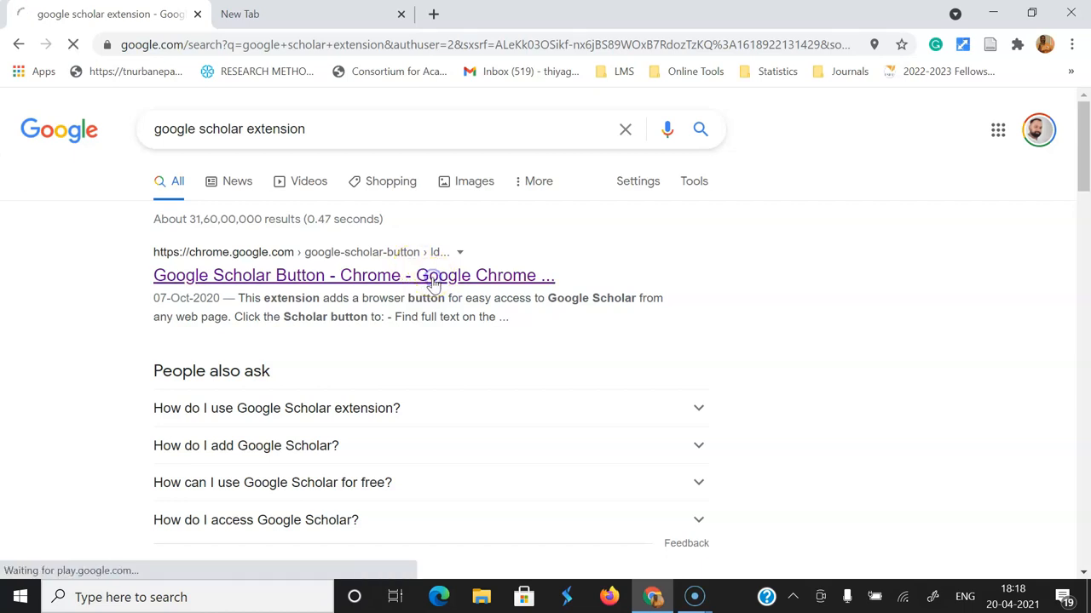
Open the Google Scholar Button store page and choose Add to Chrome
click(353, 274)
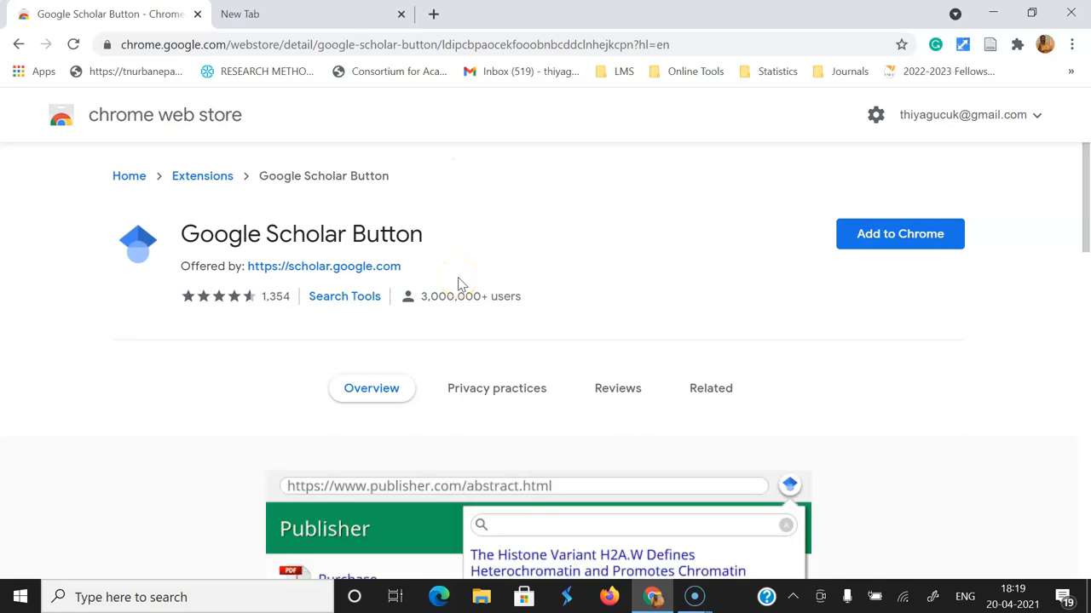
mouse_move(900, 233)
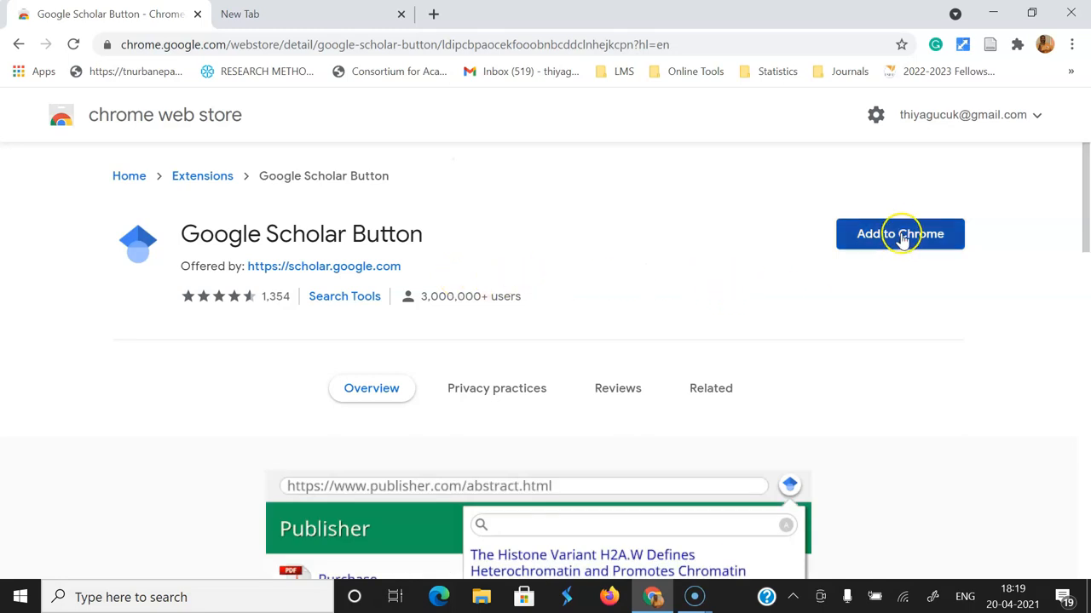
click(899, 233)
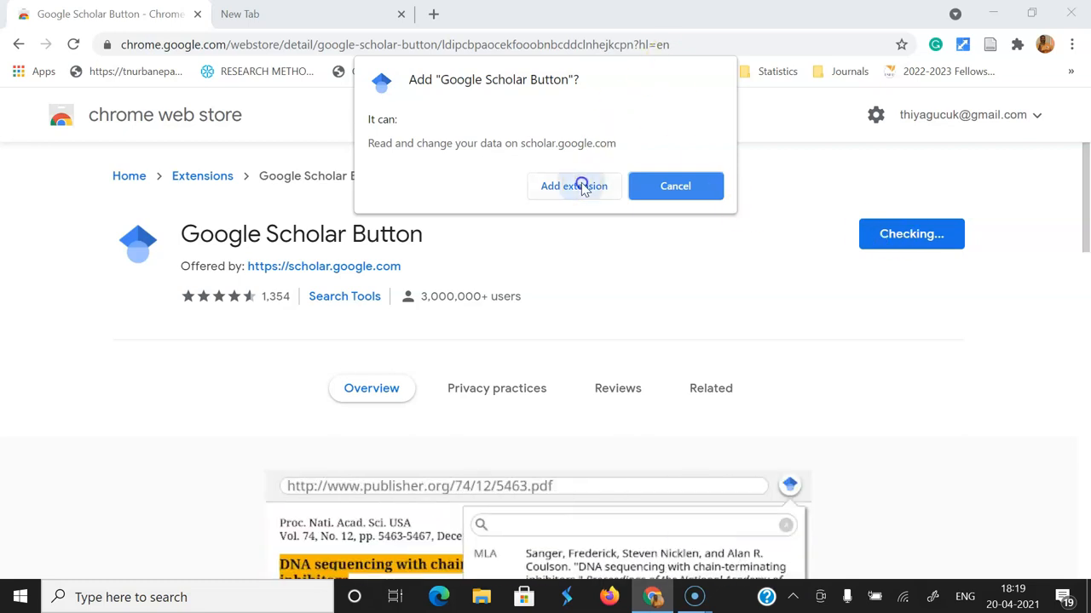
Confirm Add extension so Google Scholar Button is added to Chrome
click(573, 186)
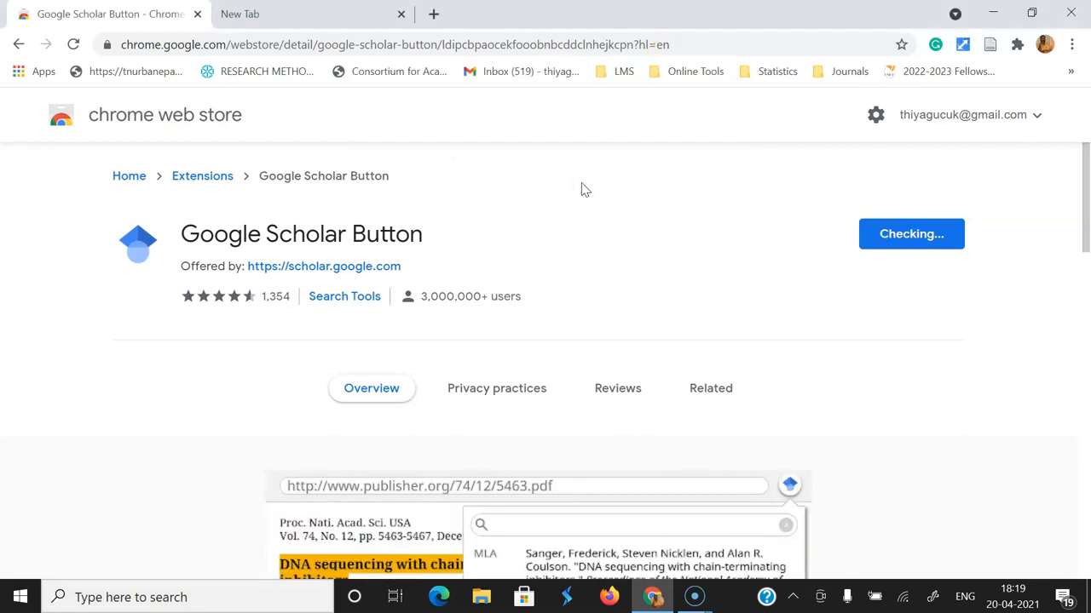
click(910, 233)
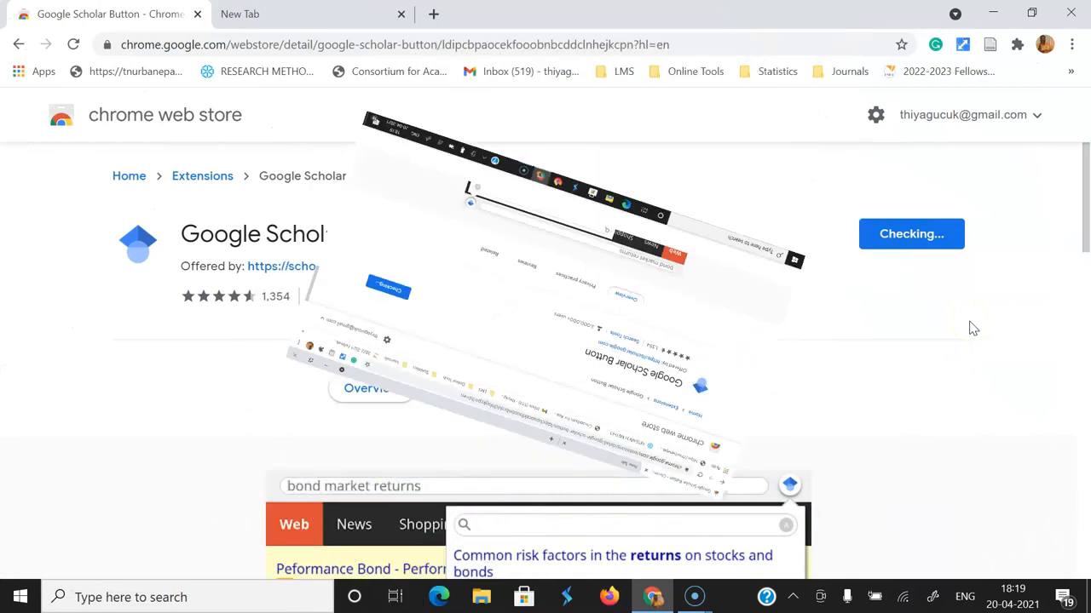
click(910, 234)
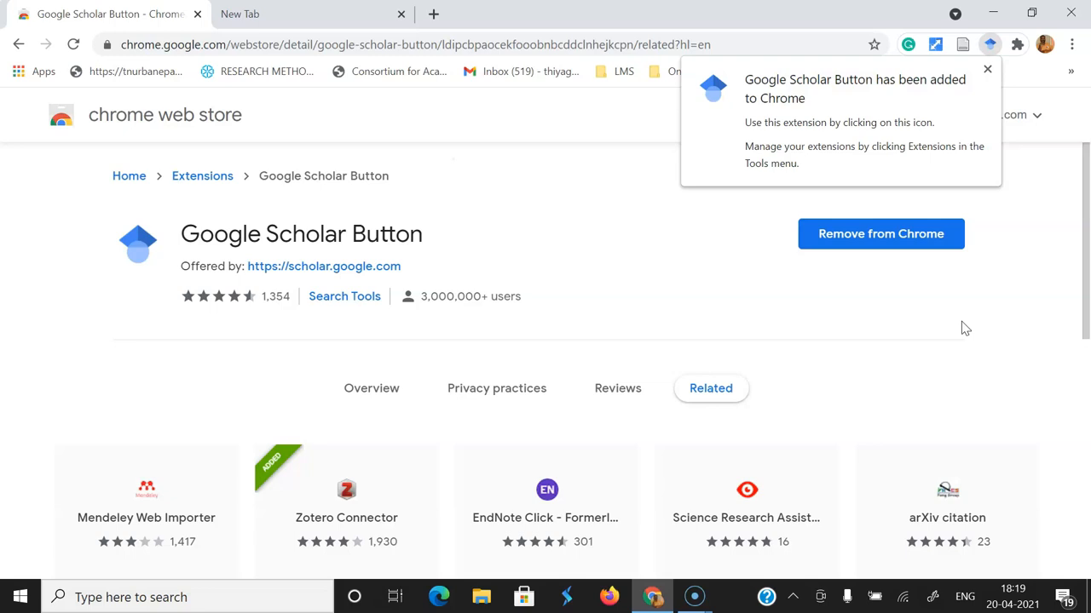
mouse_move(1019, 94)
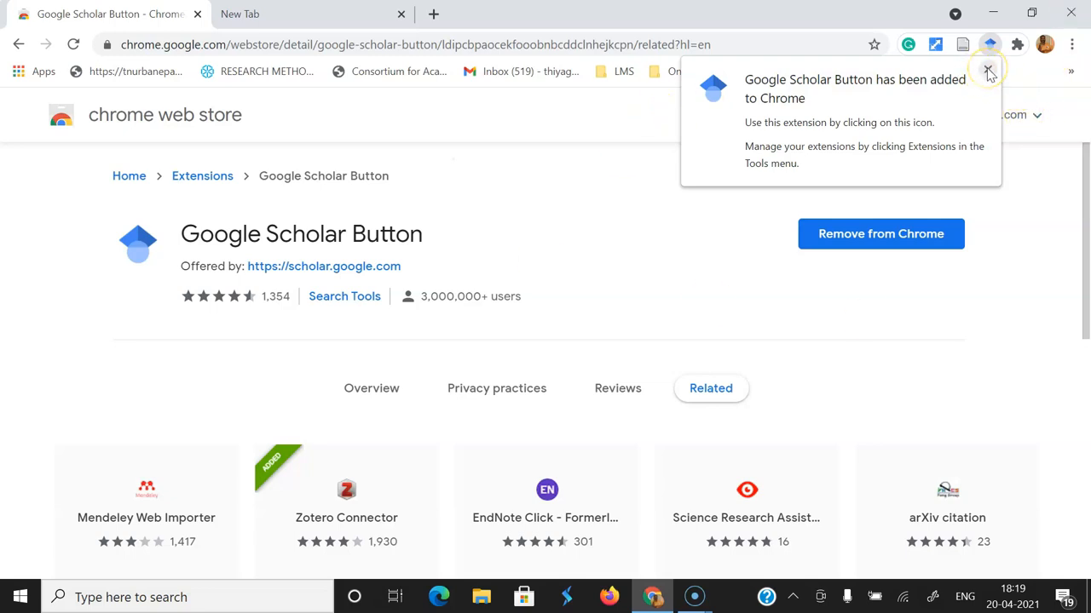
Dismiss the added notice and pin Google Scholar Button from the Extensions menu
click(988, 69)
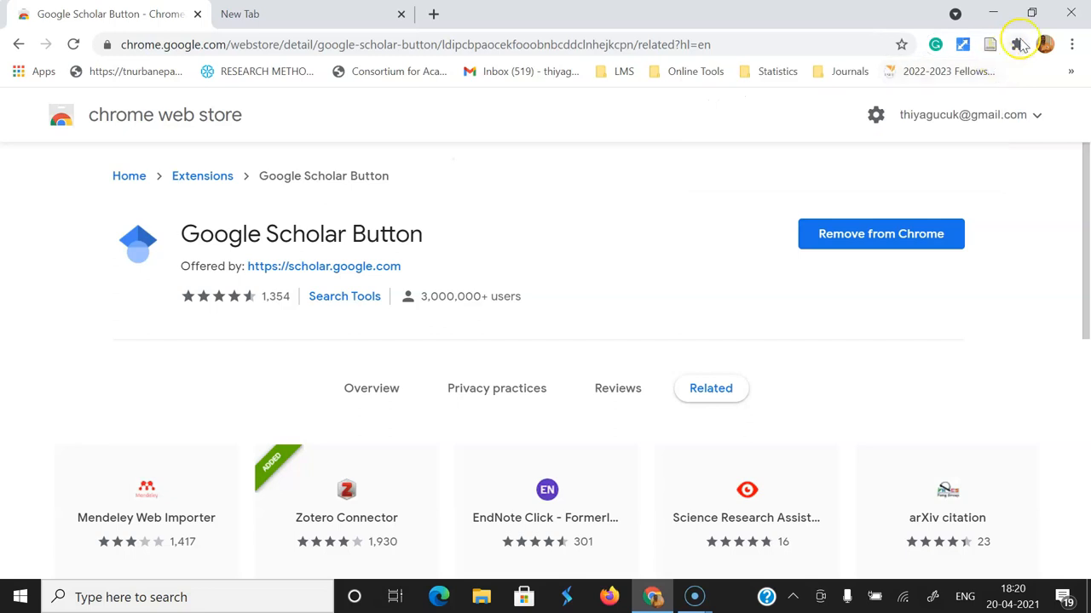
mouse_move(1016, 44)
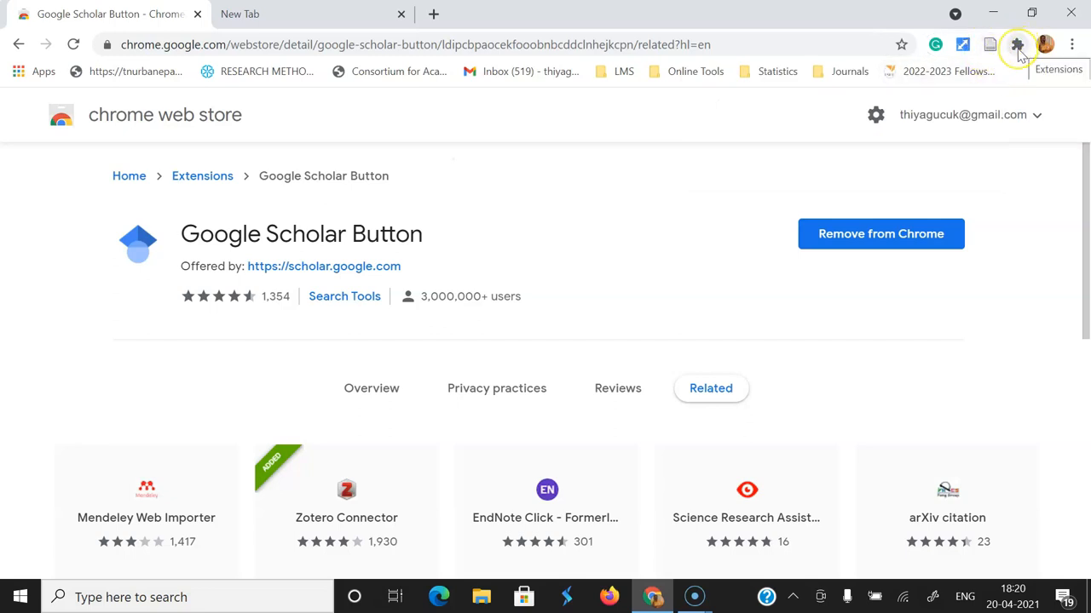
click(1015, 45)
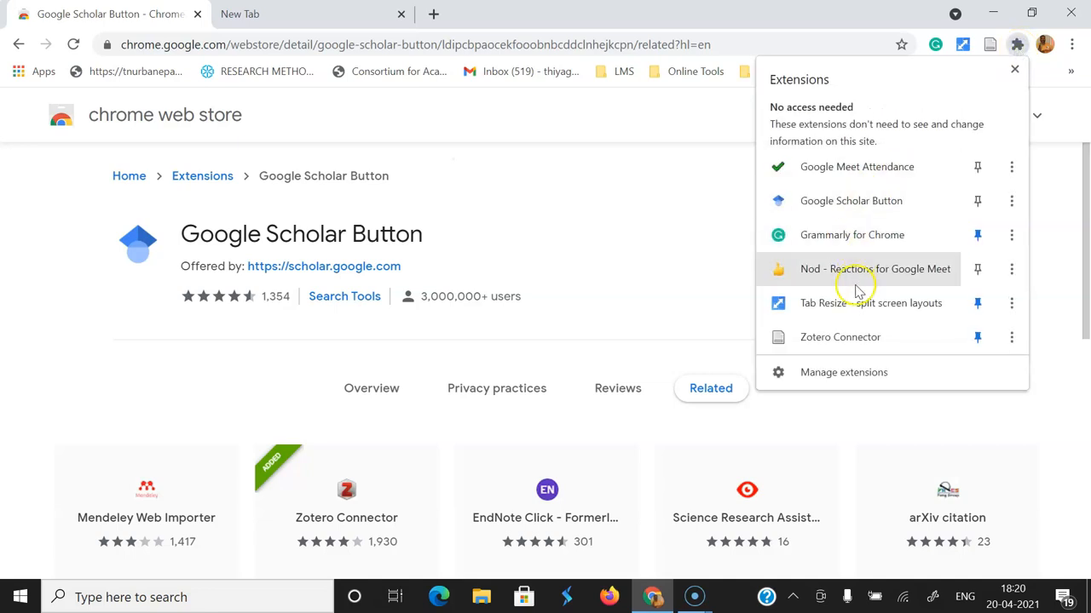
mouse_move(903, 187)
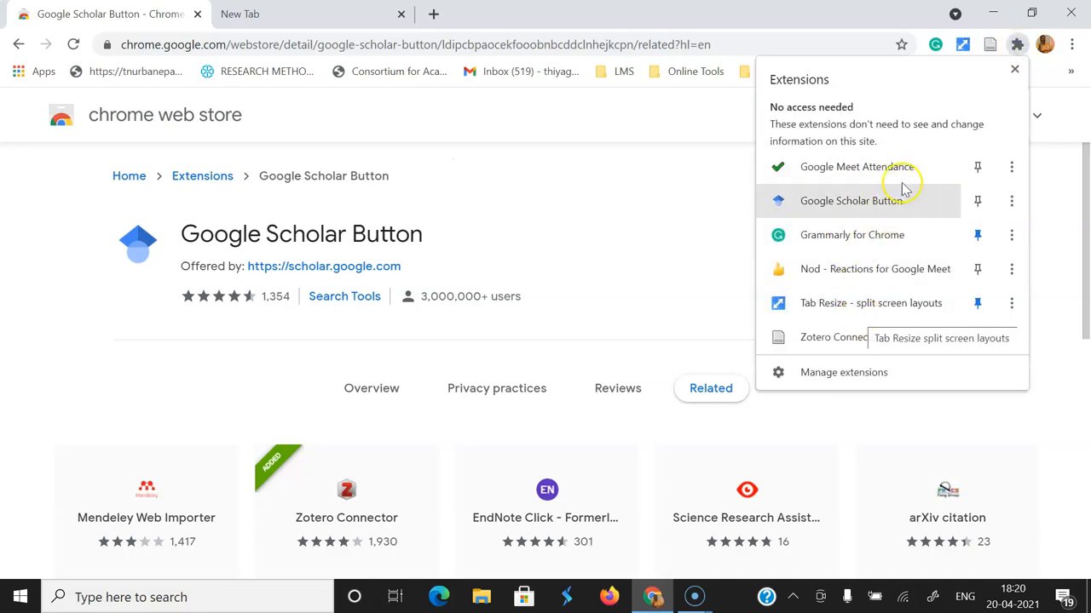
mouse_move(937, 337)
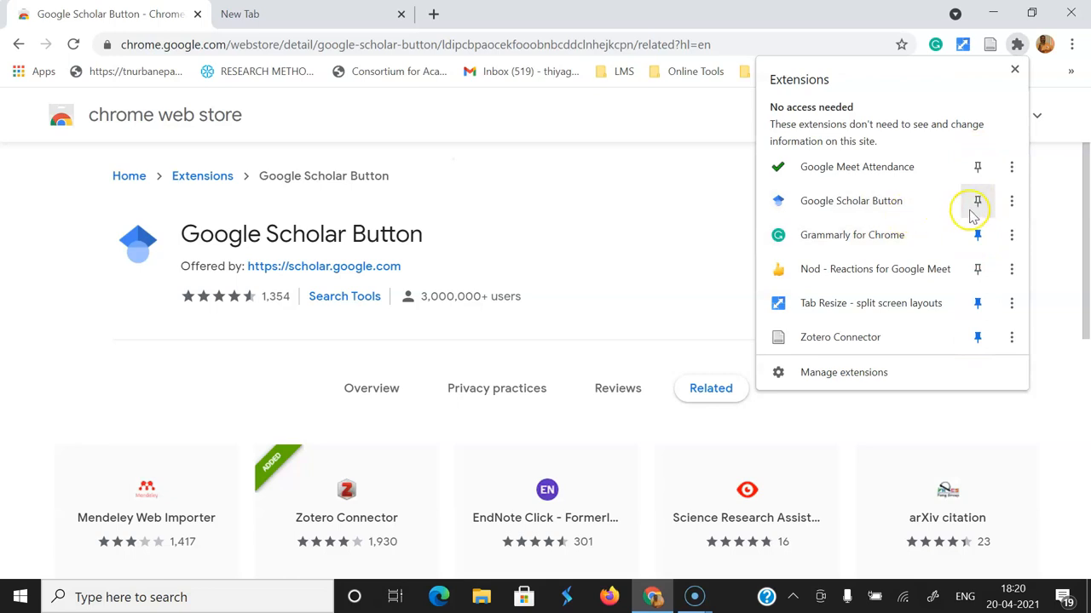
mouse_move(978, 201)
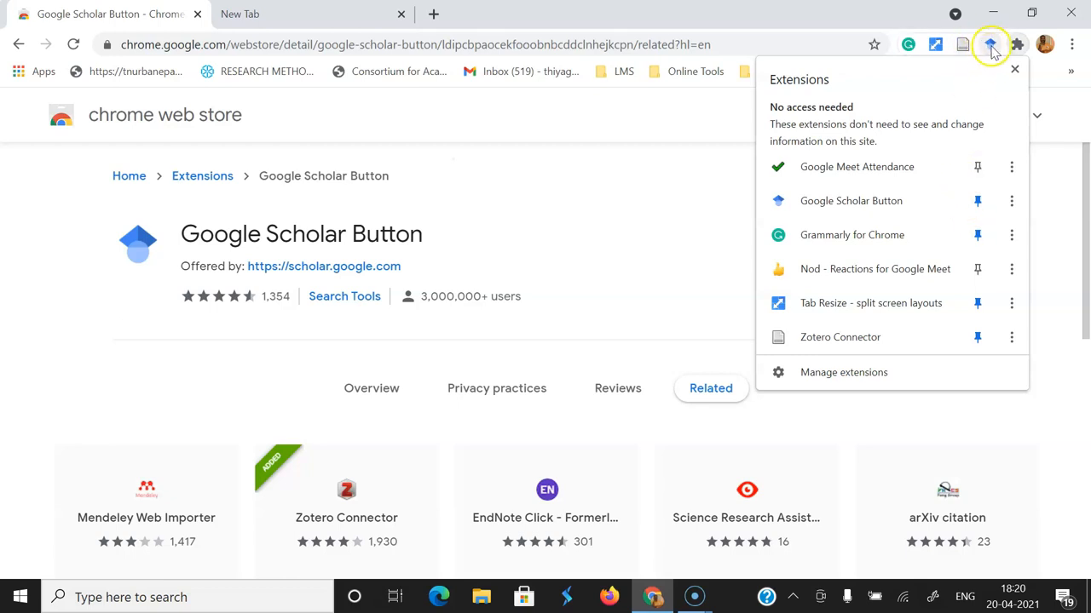
click(988, 45)
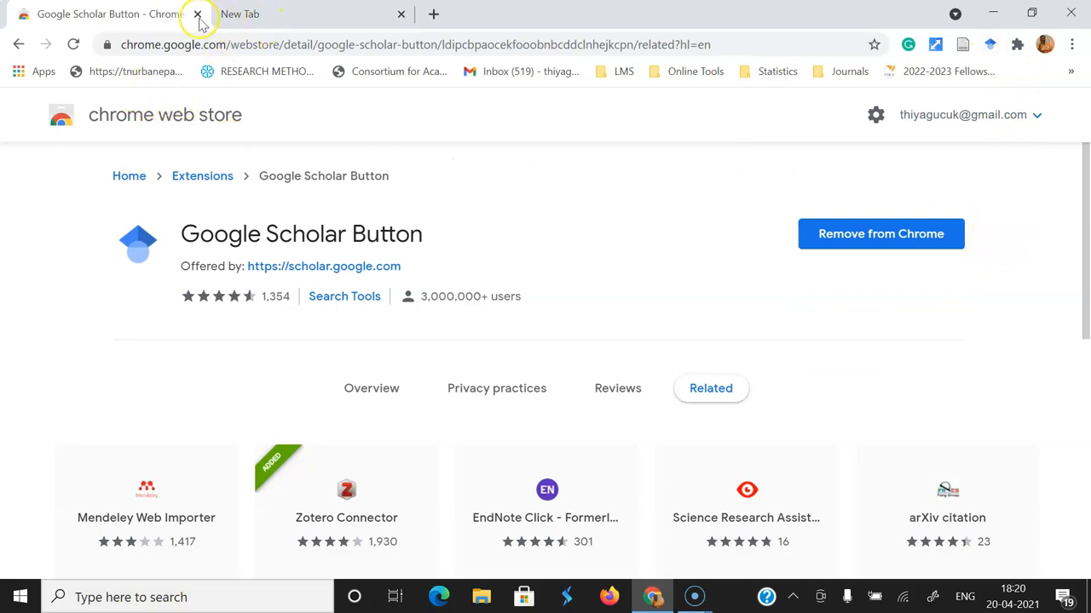
Close the Web Store tab and bring up the pinned Google Scholar Button popup
click(198, 14)
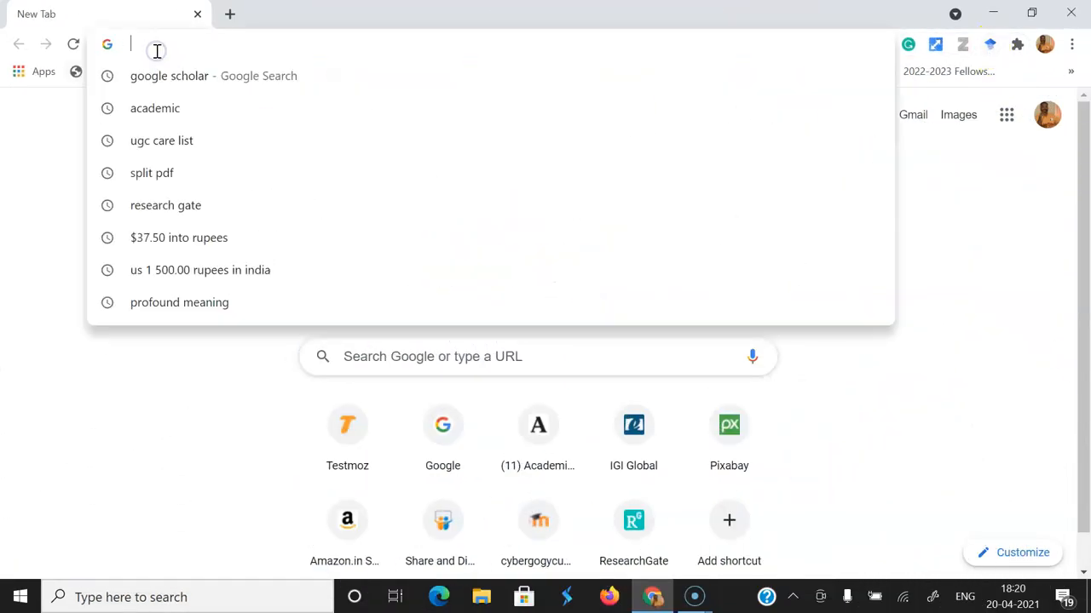
mouse_move(989, 45)
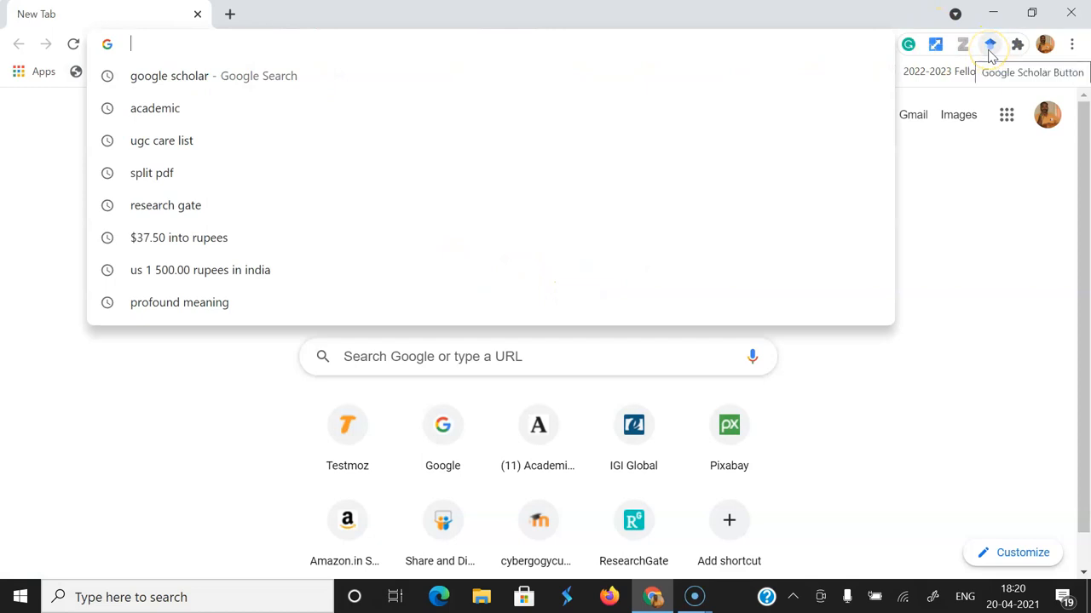
click(988, 44)
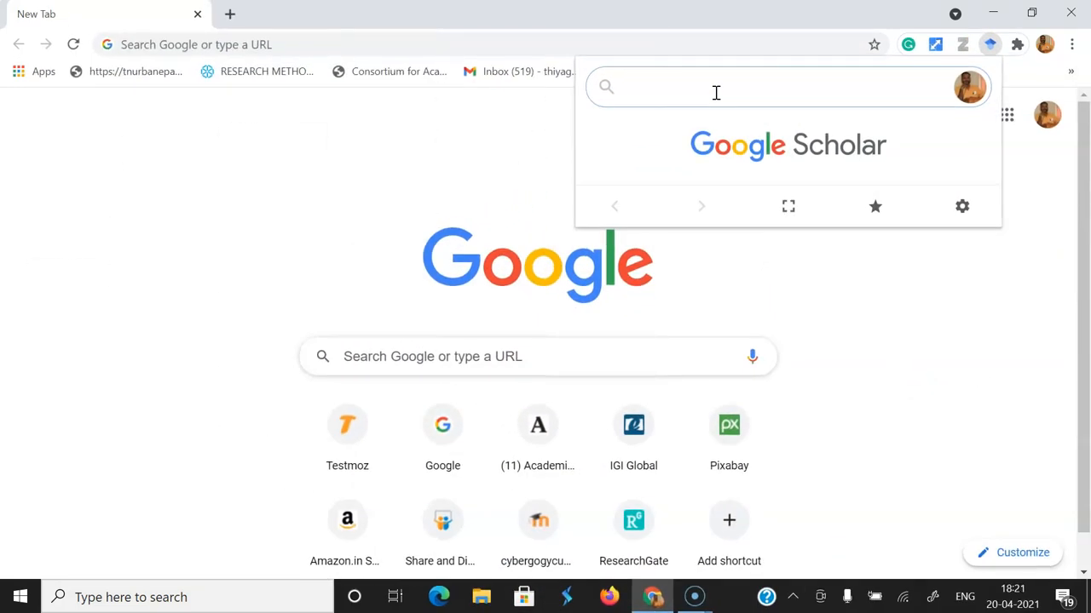
Search 'flipped classroom' in the popup to list Scholar results
text(flipped)
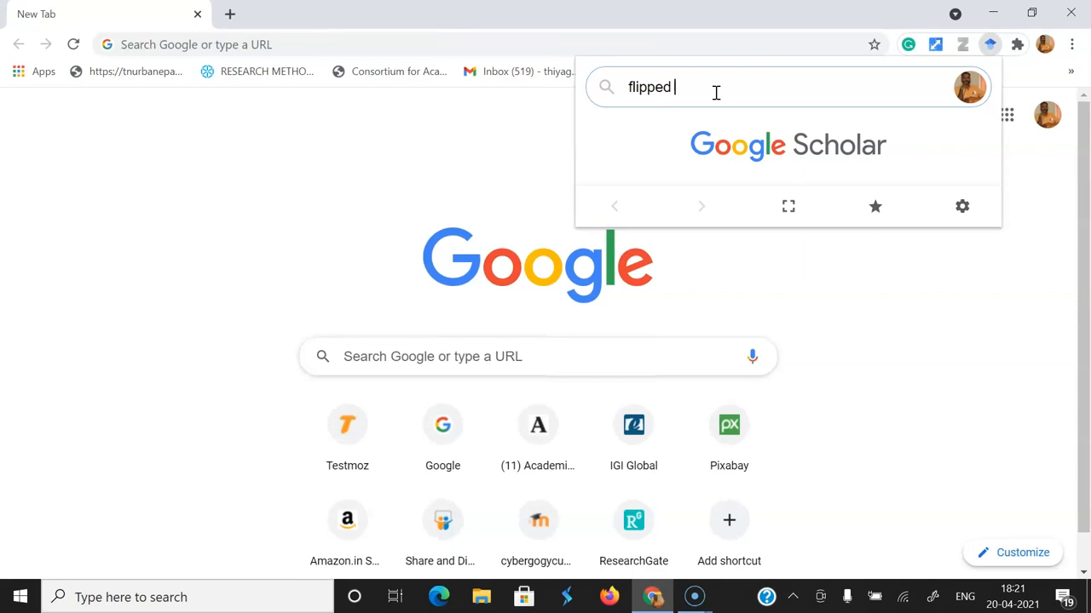
text(classroom)
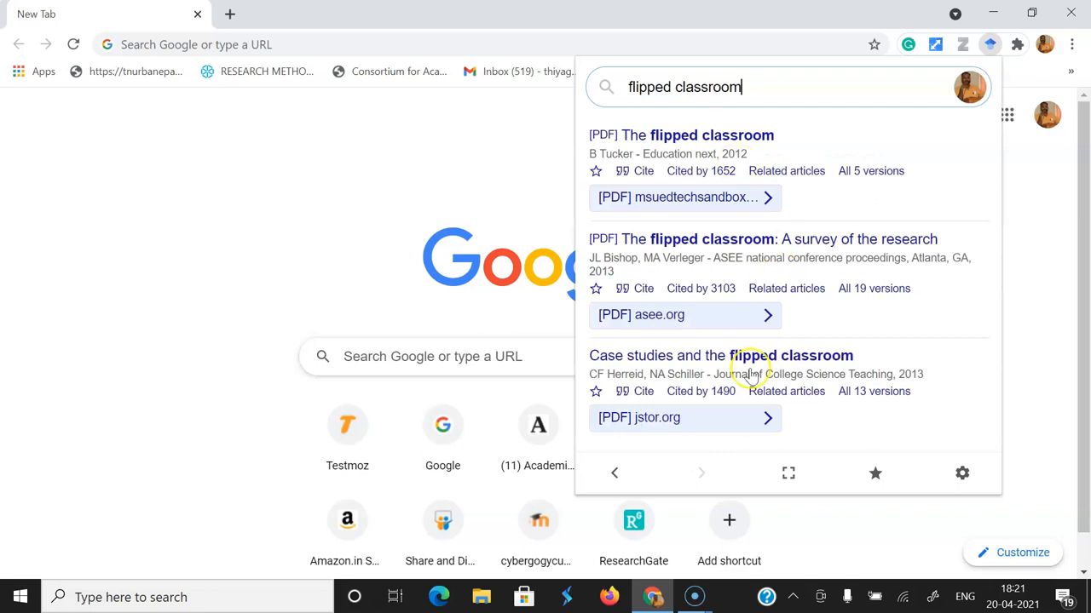
mouse_move(890, 403)
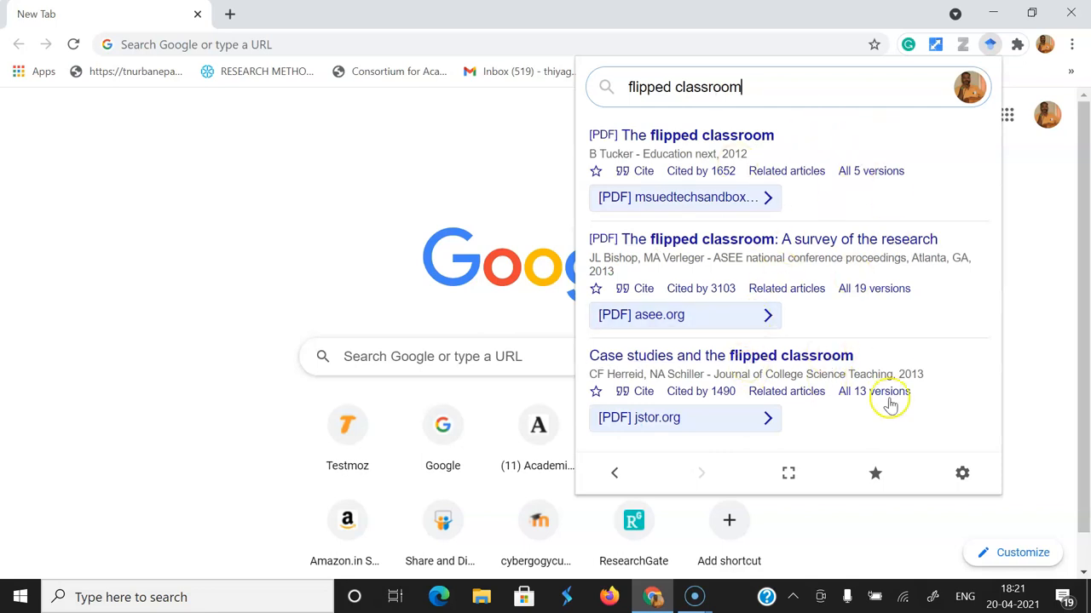
mouse_move(912, 170)
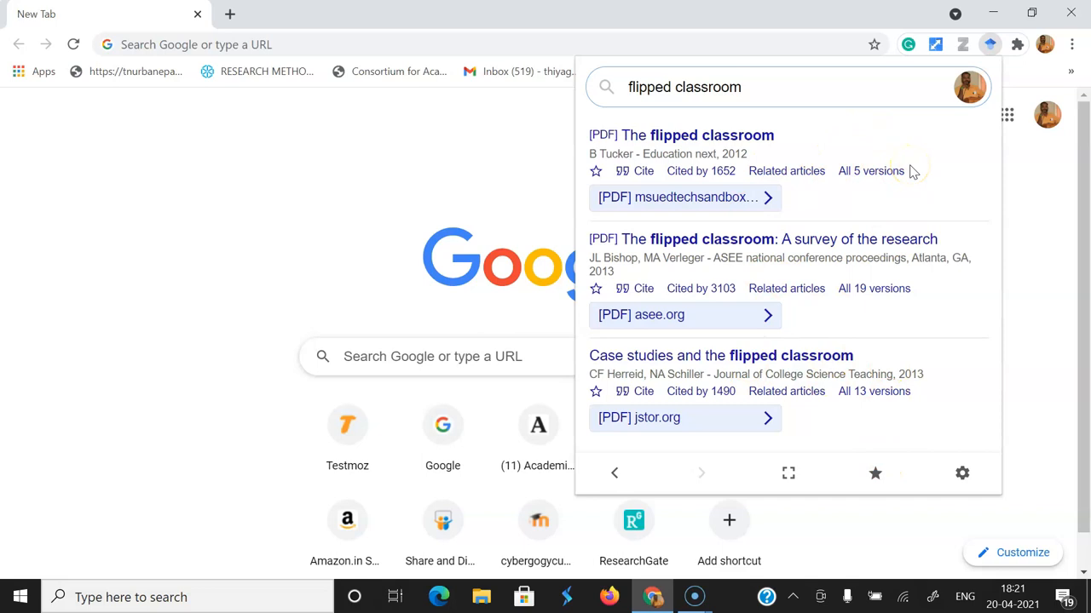